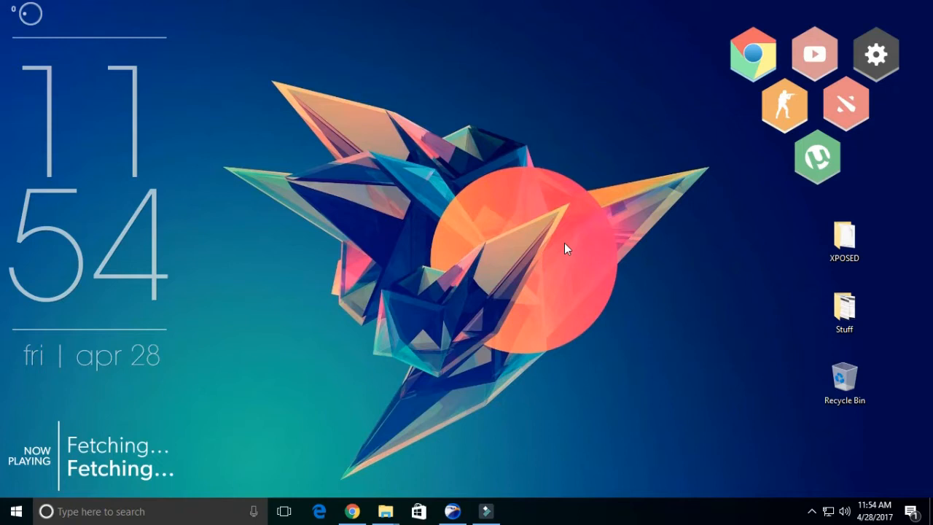
{"action": "mouse_move", "coordinate": [367, 323]}
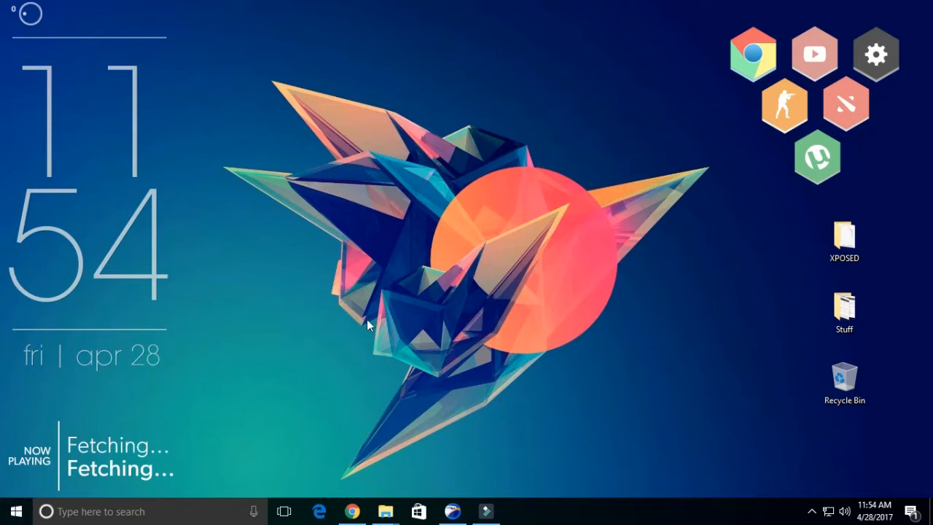
{"action": "mouse_move", "coordinate": [533, 183]}
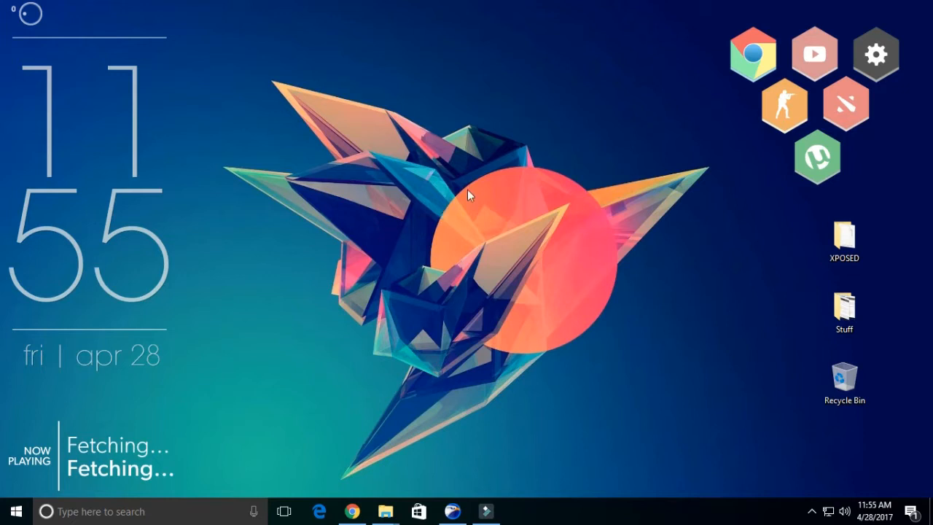
Open the XPOSED folder from the desktop in File Explorer.
{"action": "left_click", "coordinate": [842, 241]}
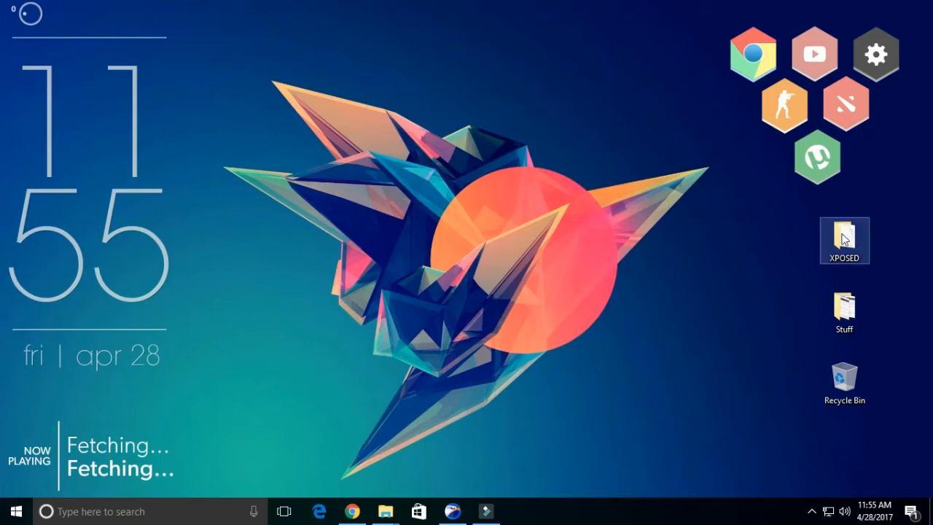
{"action": "double_click", "coordinate": [843, 241]}
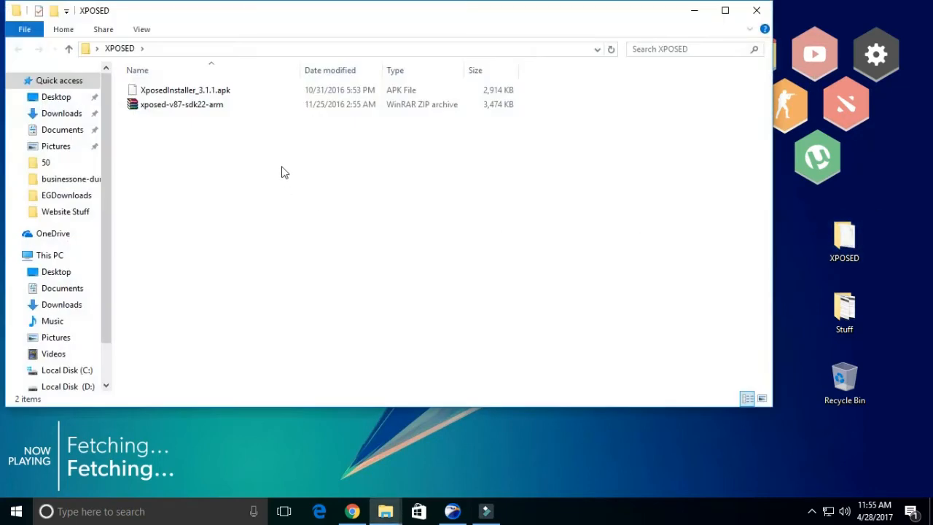
Point out XposedInstaller_3.1.1.apk and the xposed-v87-sdk22-arm zip inside the folder.
{"action": "left_click", "coordinate": [186, 91]}
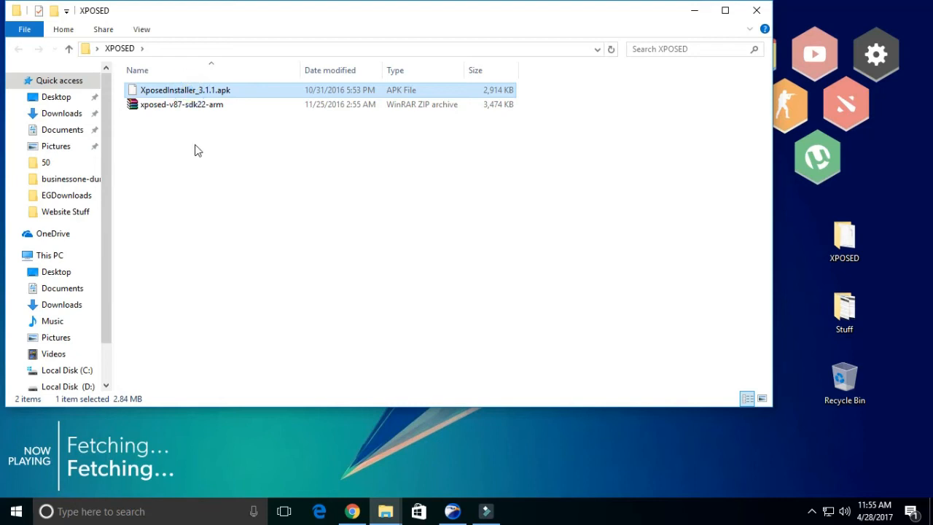
{"action": "mouse_move", "coordinate": [204, 120]}
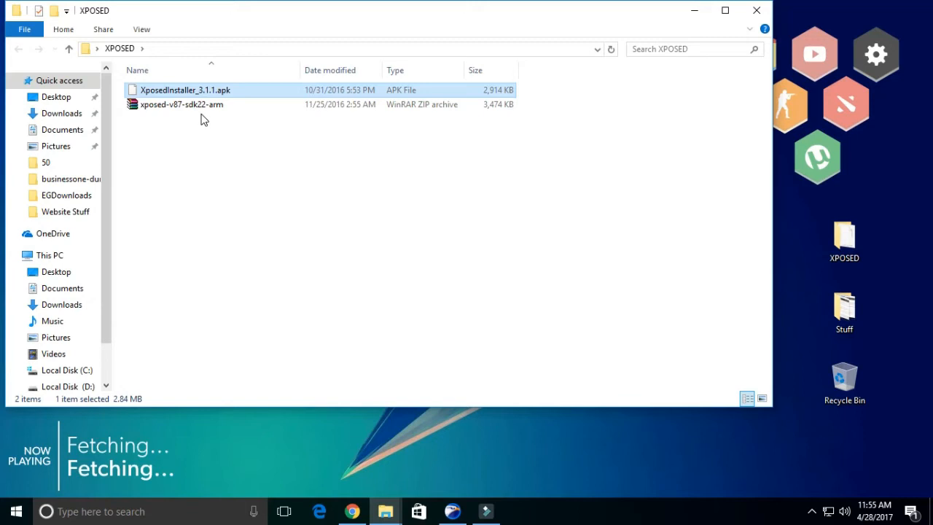
{"action": "mouse_move", "coordinate": [598, 69]}
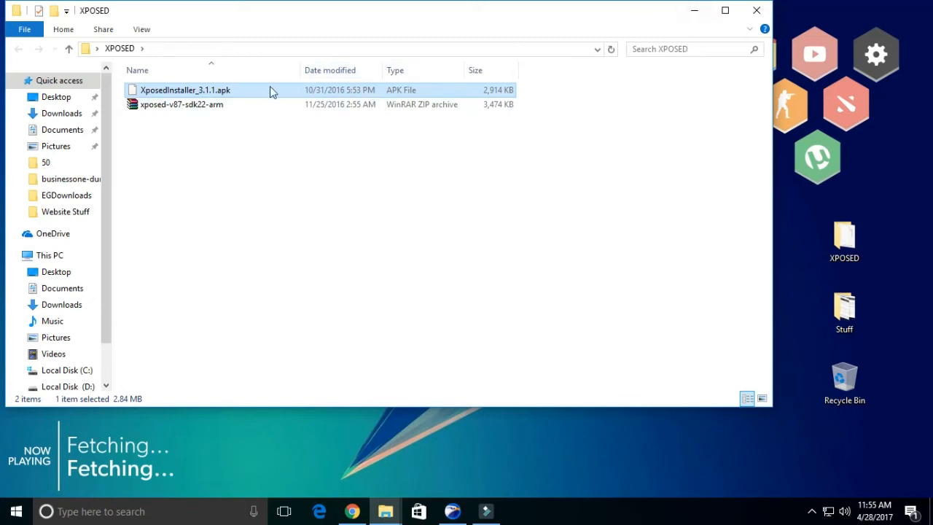
{"action": "mouse_move", "coordinate": [411, 118]}
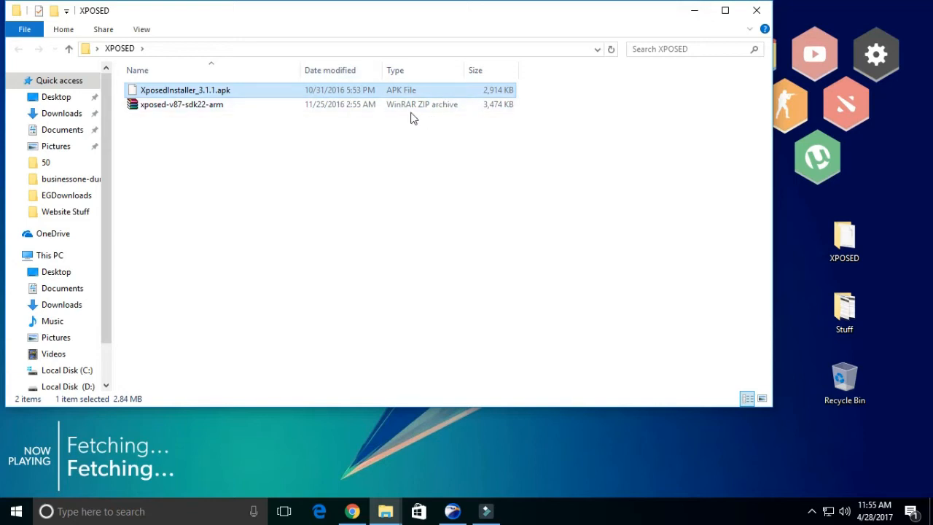
{"action": "left_click", "coordinate": [181, 105]}
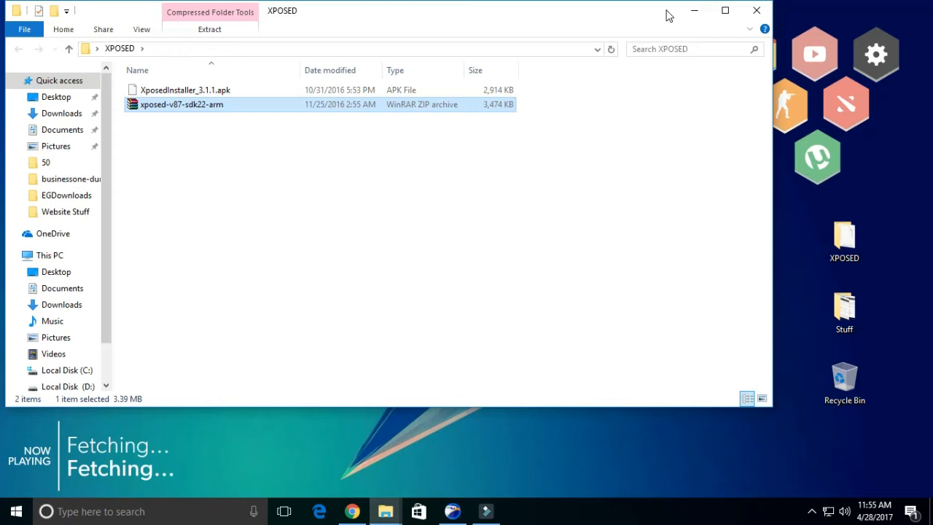
{"action": "mouse_move", "coordinate": [349, 105]}
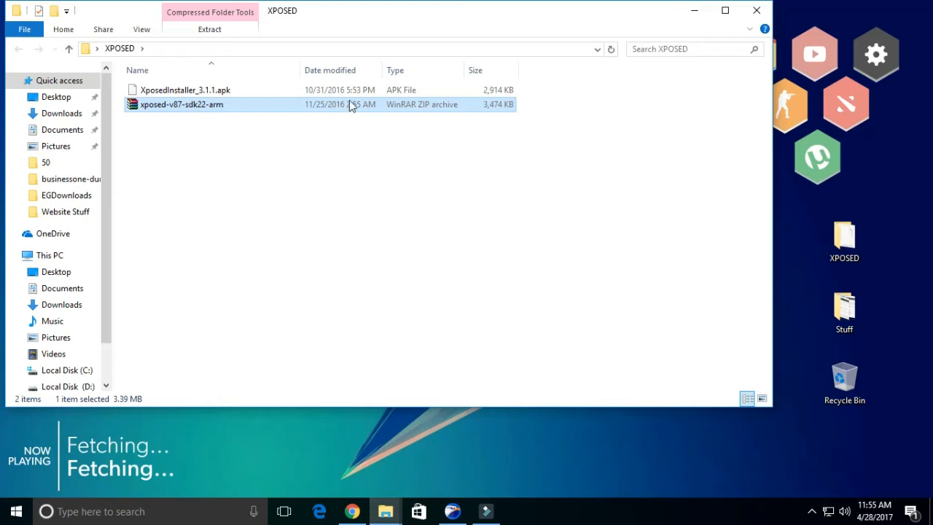
{"action": "left_click", "coordinate": [187, 90]}
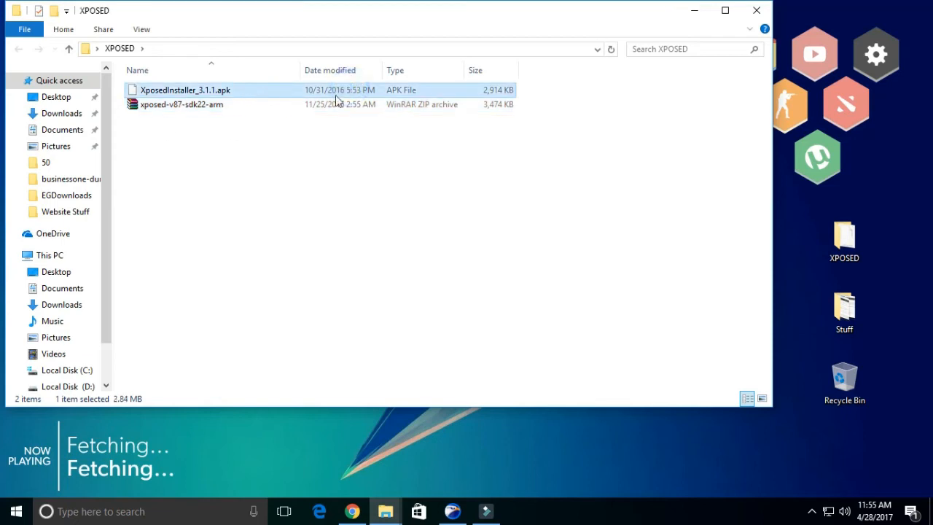
{"action": "left_click", "coordinate": [181, 105]}
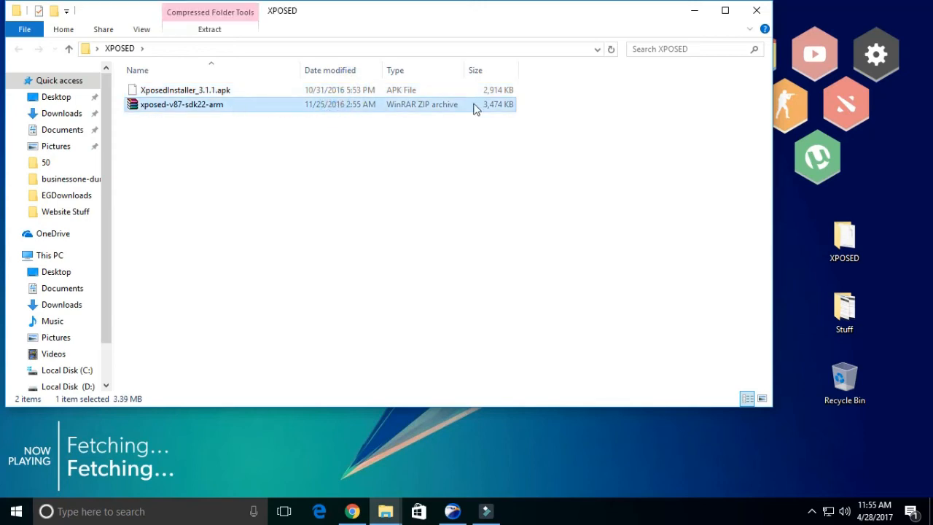